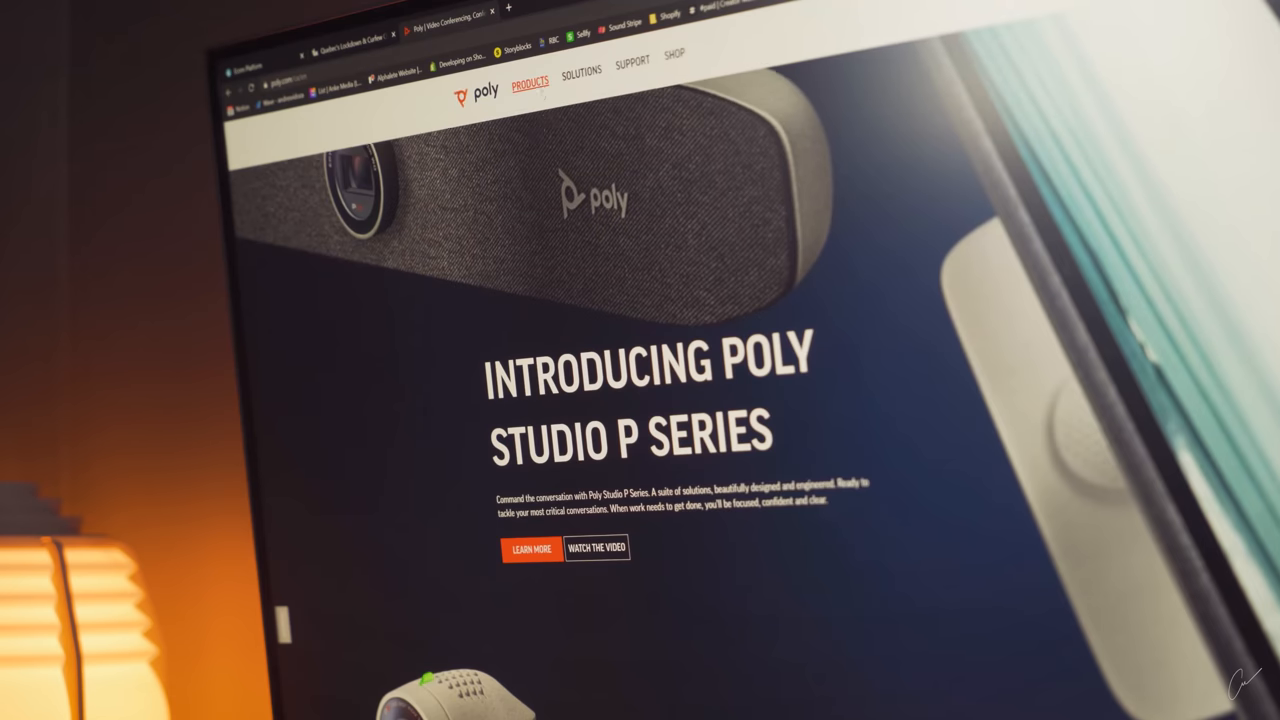
- Switch to the Apple Store tab showing the $1,299.00 Space Grey MacBook Air and scroll to its storage and software options
left_click(528, 82)
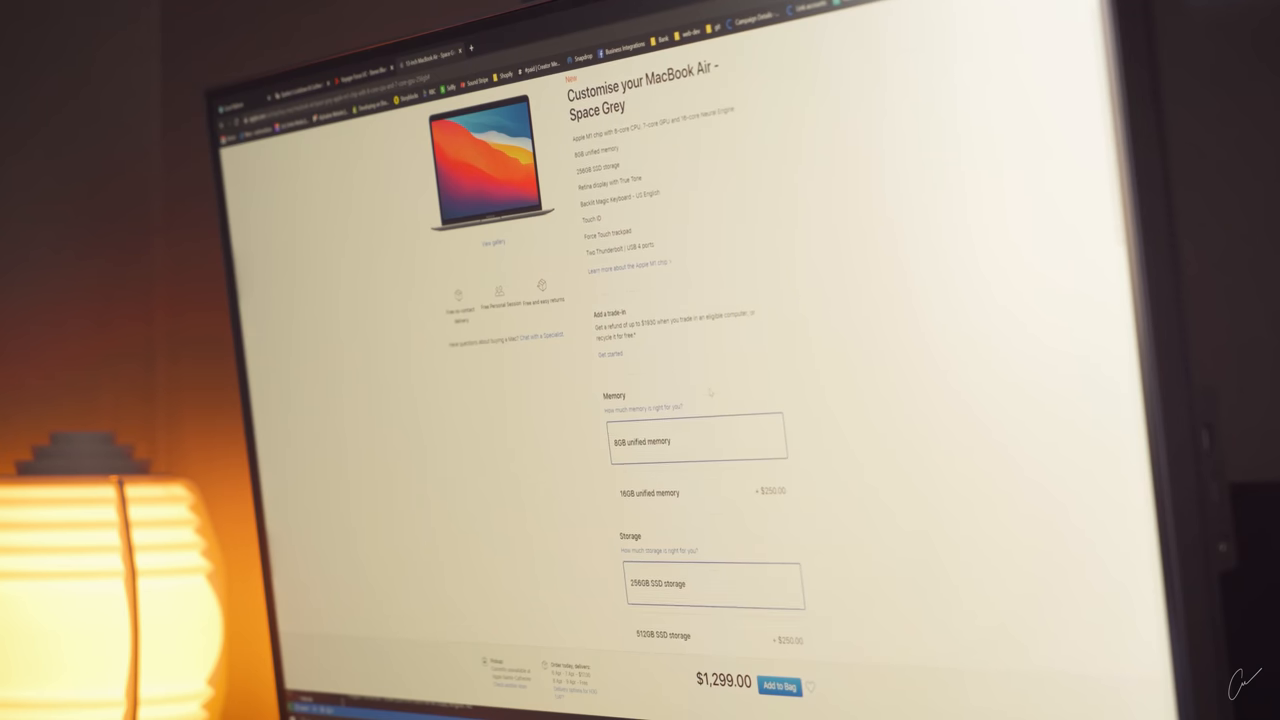
scroll("down", 3)
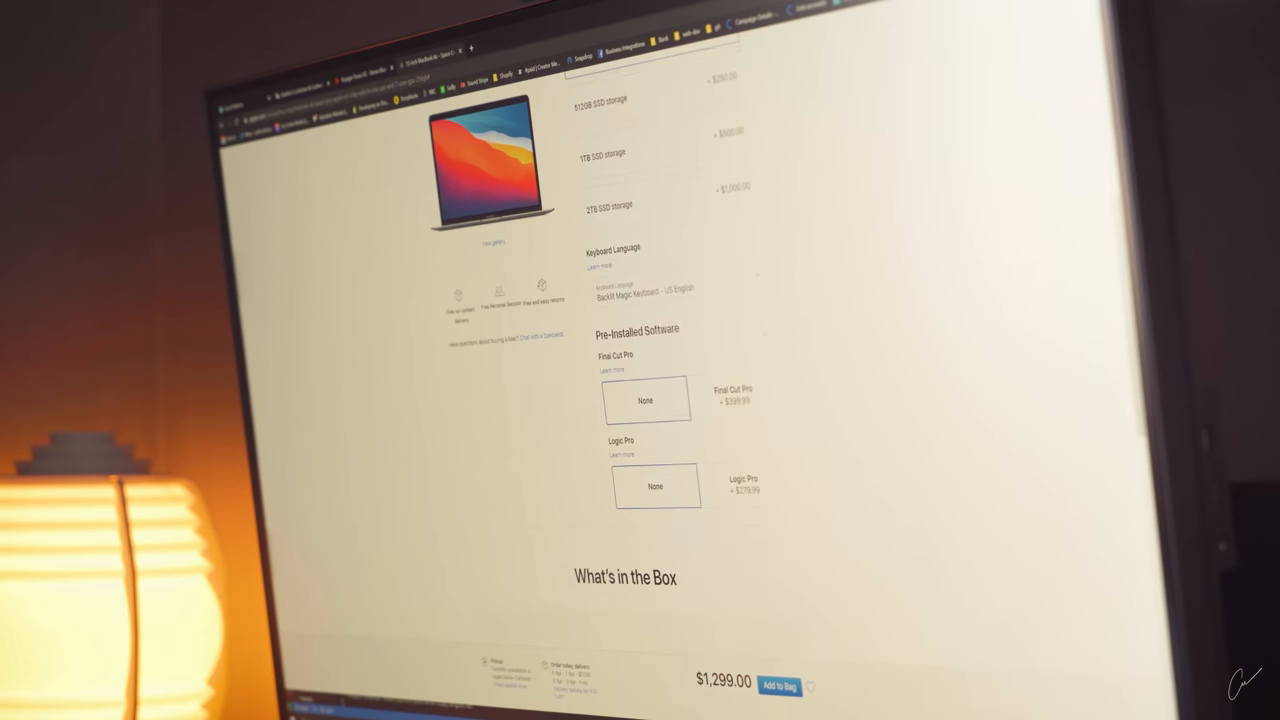